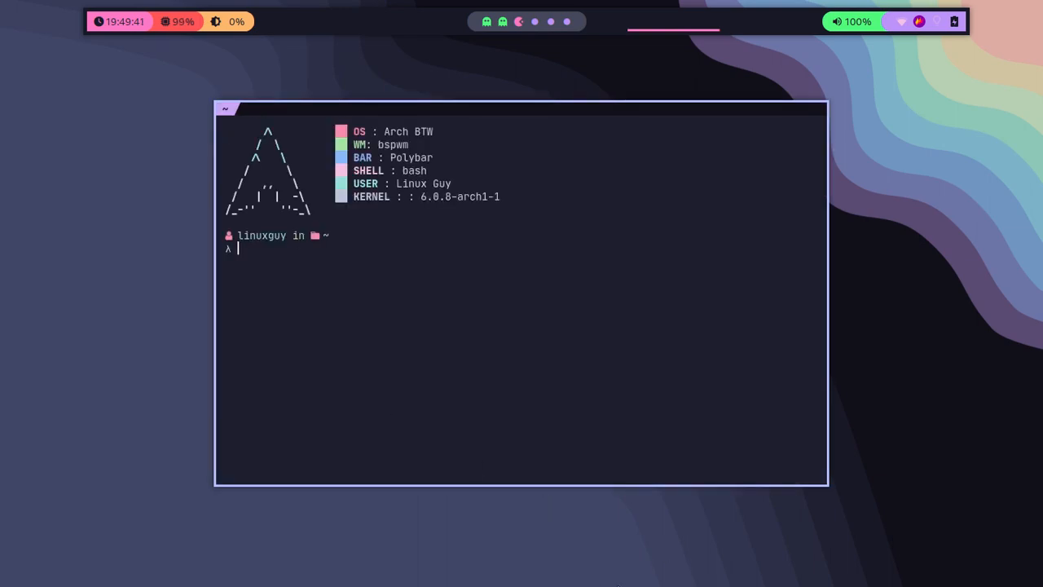
pyautogui.write('cd')
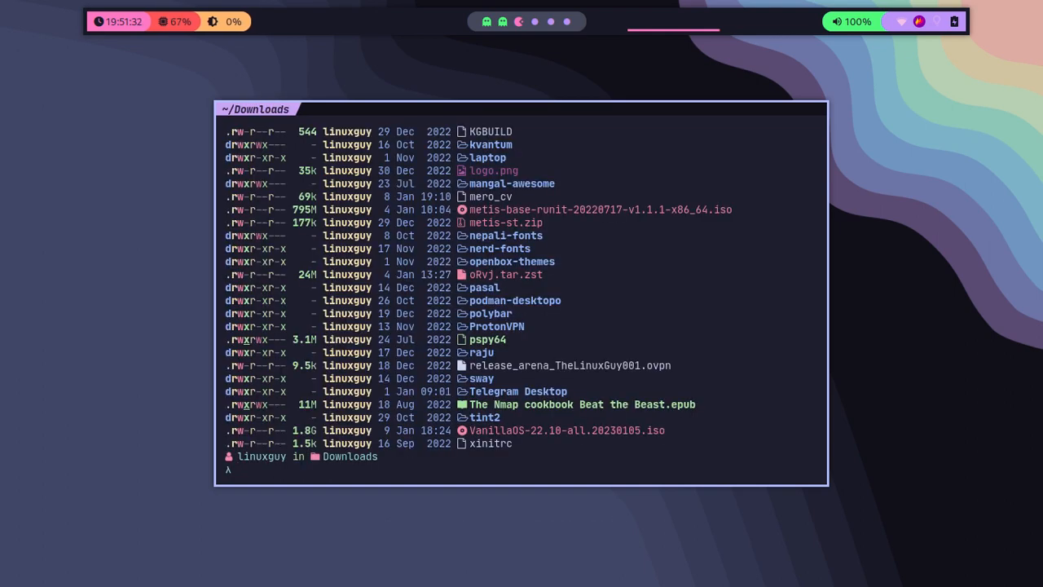
pyautogui.write('lsblk')
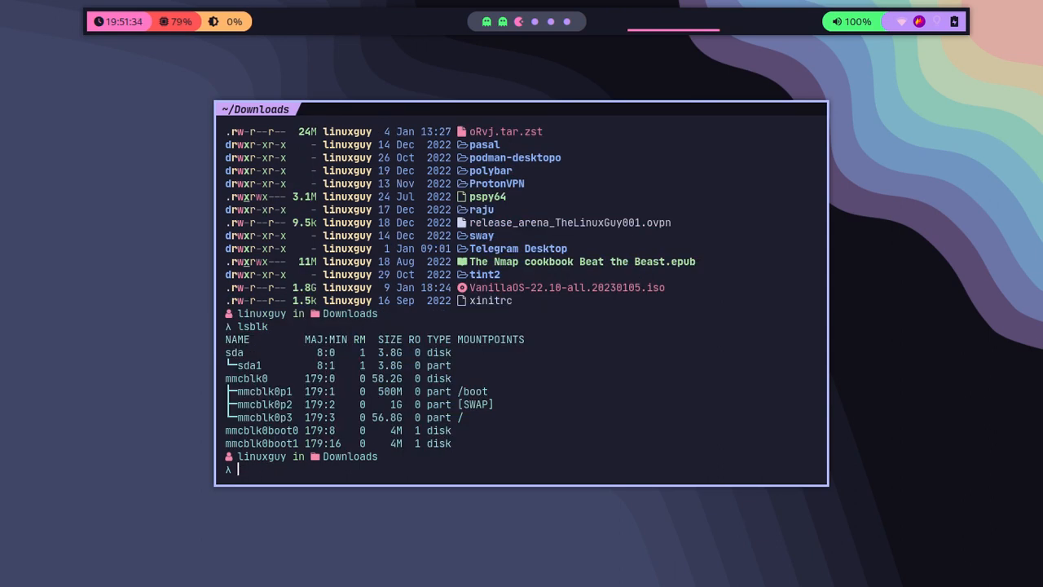
pyautogui.write('sudo dd if=')
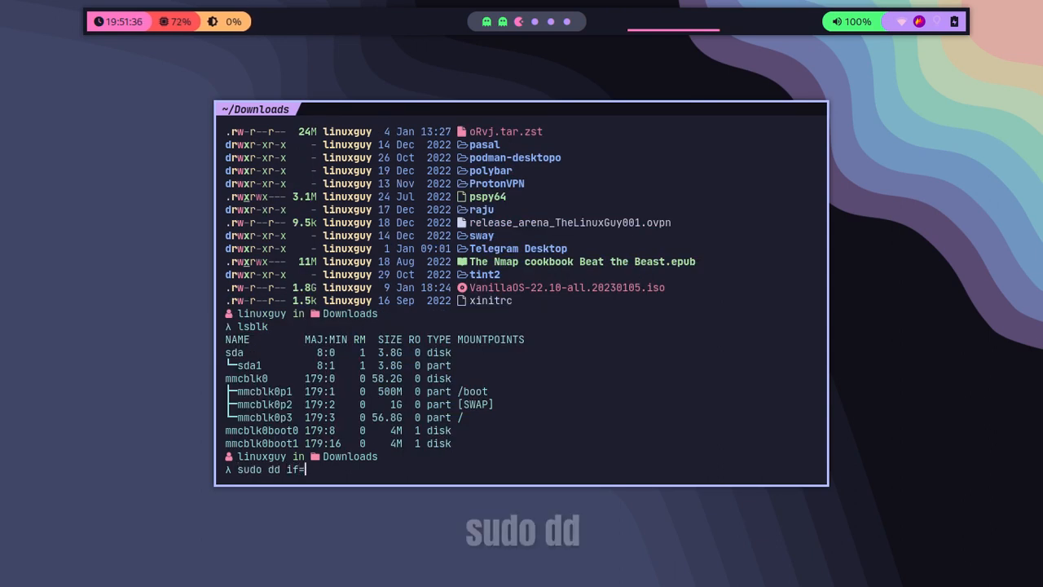
pyautogui.write('./VanillaOS-22.10-all.20230105.iso of')
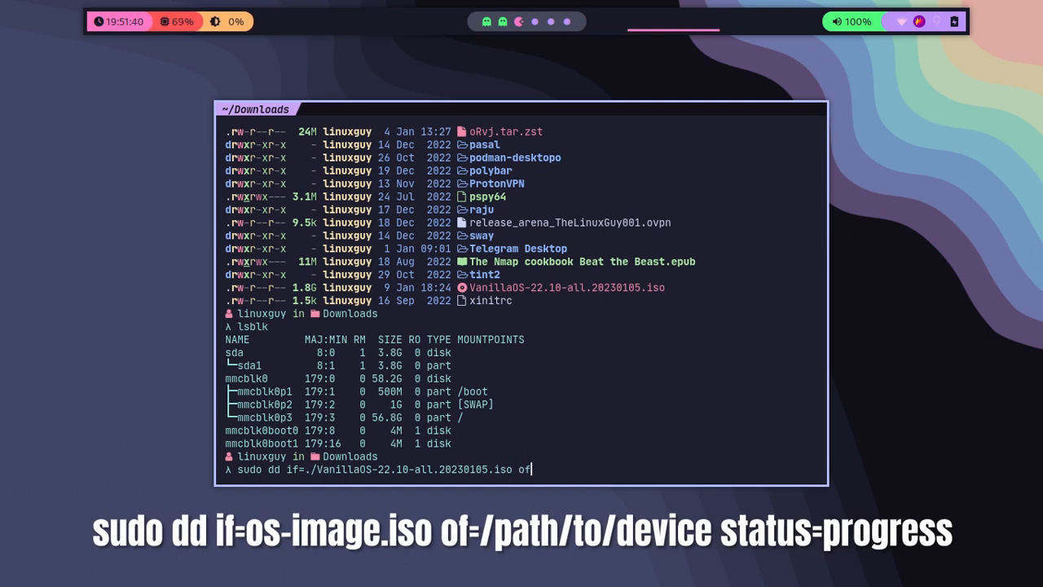
pyautogui.write('/dev/')
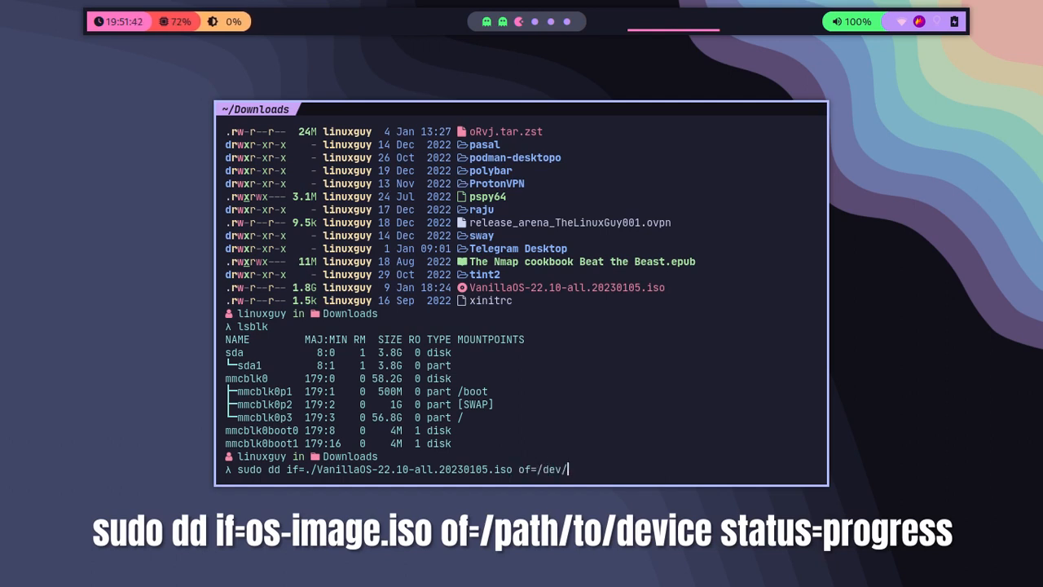
pyautogui.write('sda status=progra')
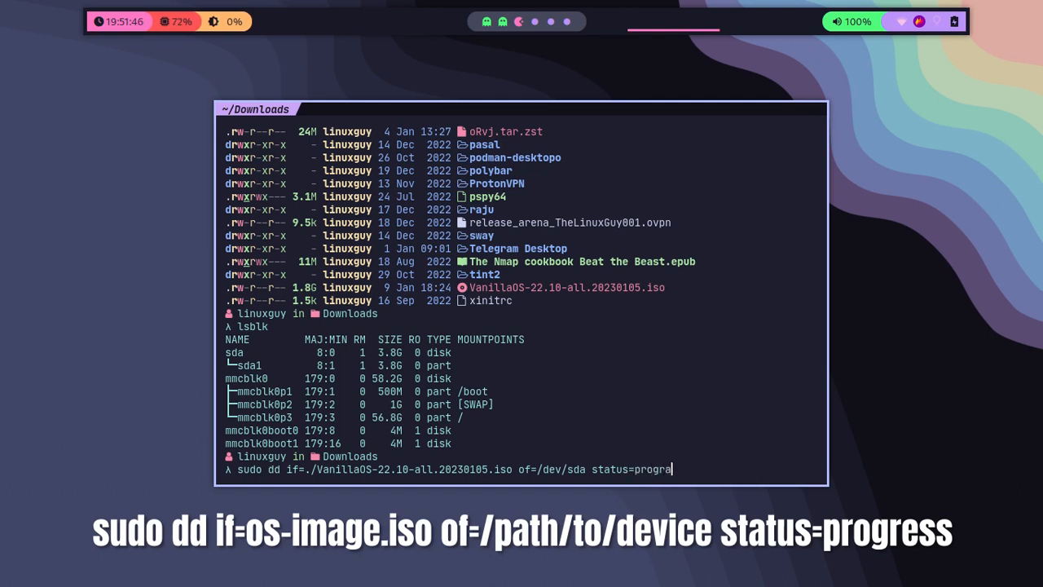
pyautogui.write('ss')
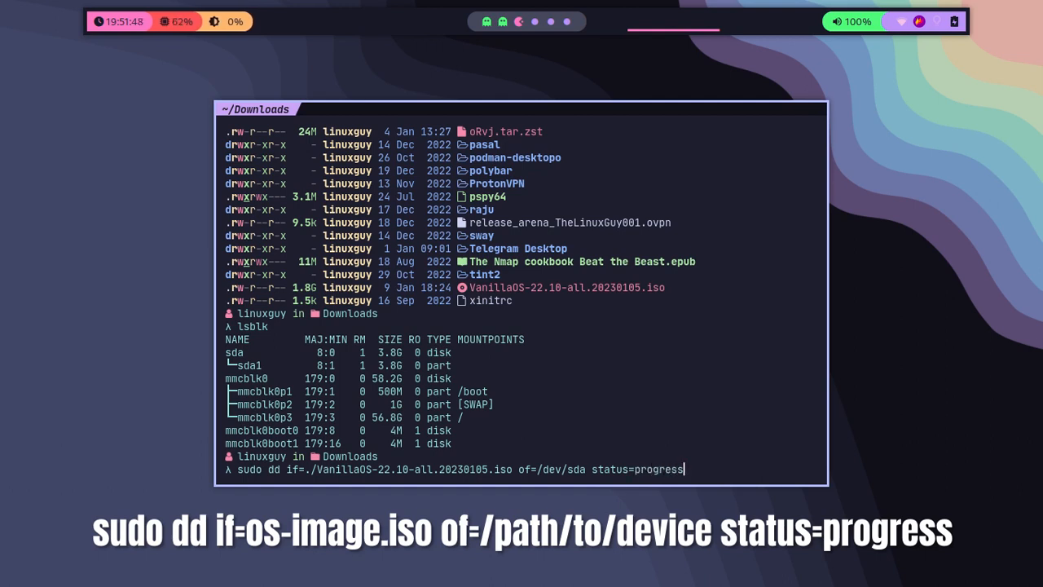